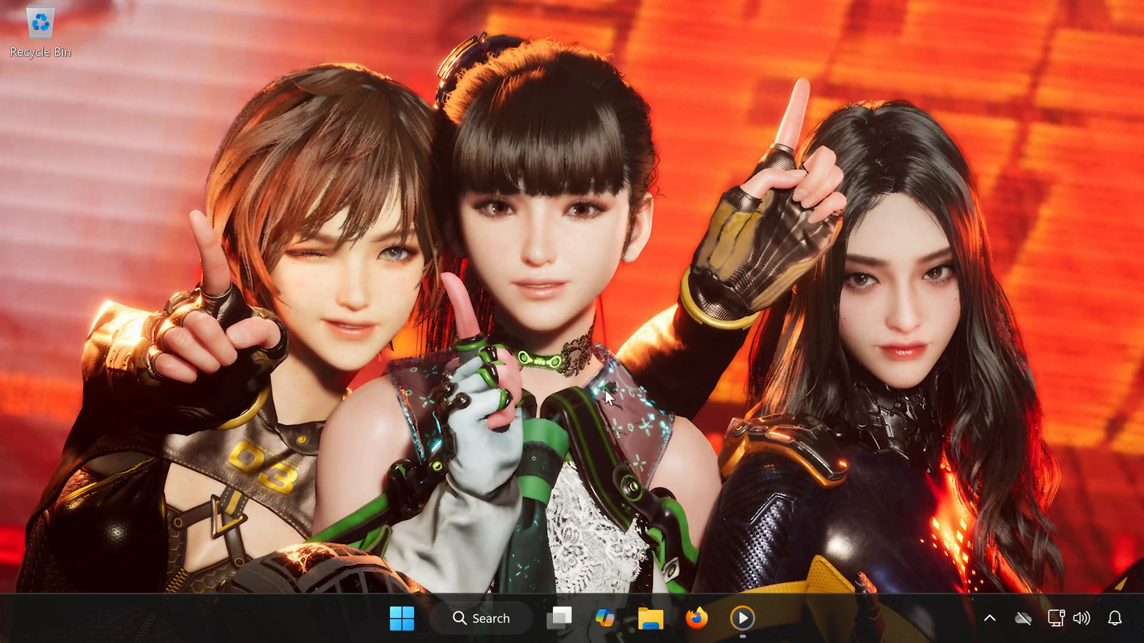
mouse_move(742, 305)
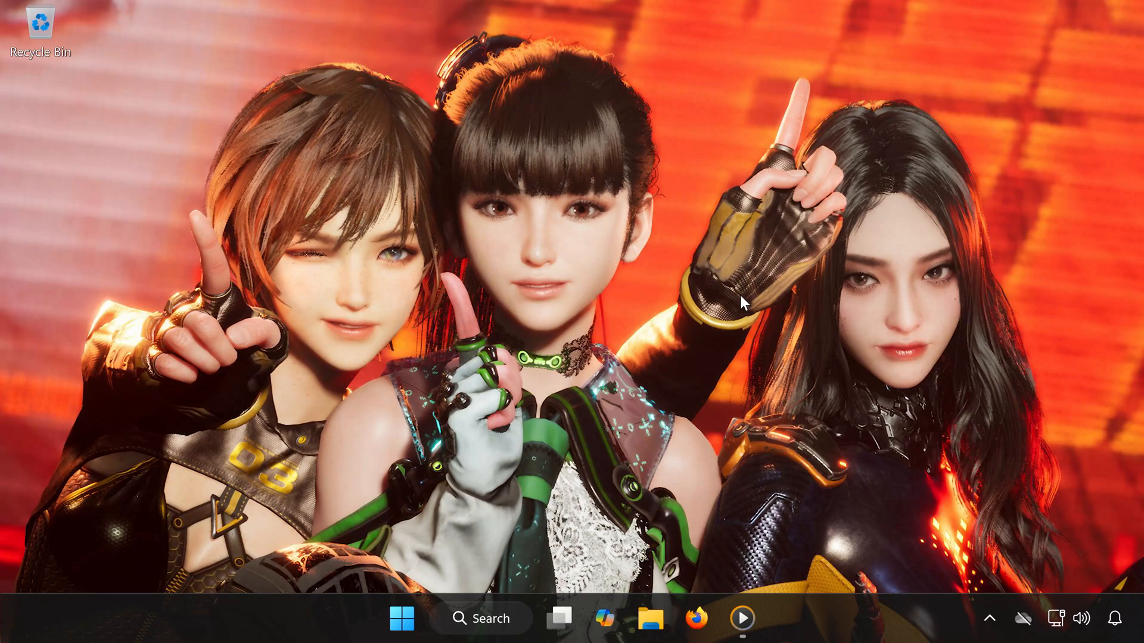
mouse_move(732, 328)
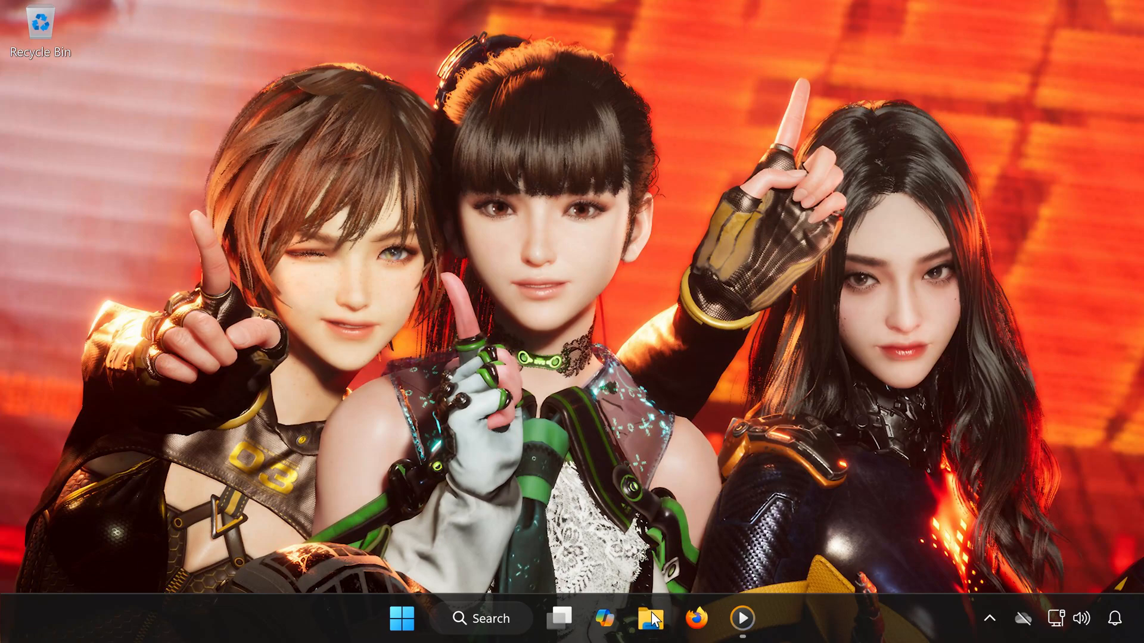
Navigate from Local Disk (C:) through Users into the TechFixIt profile folder and select AppData.
left_click(652, 619)
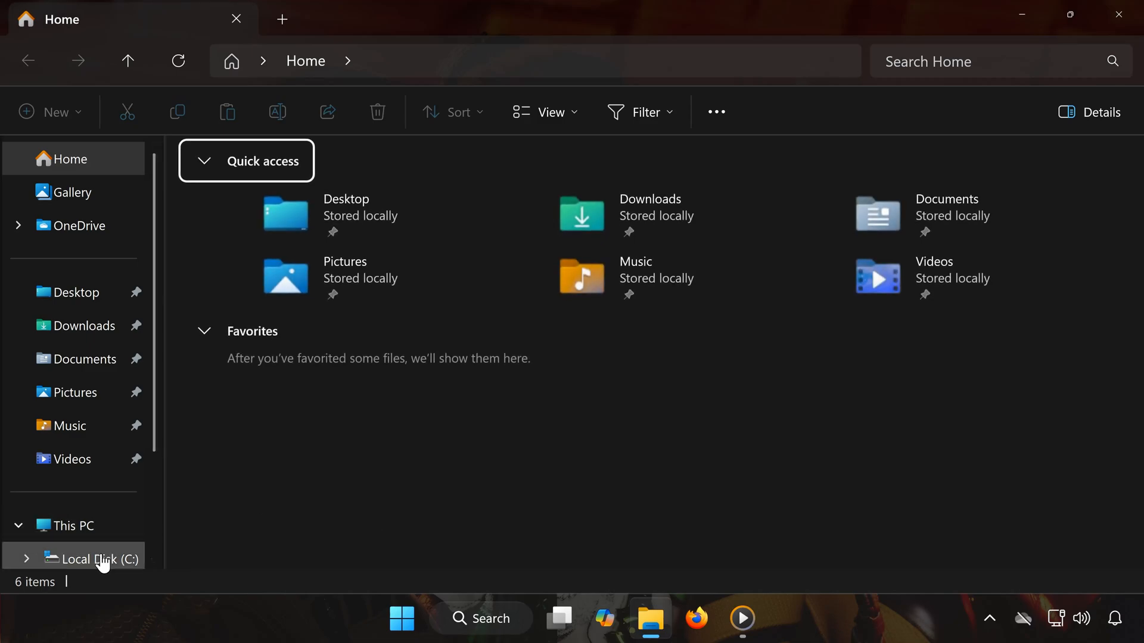
left_click(100, 558)
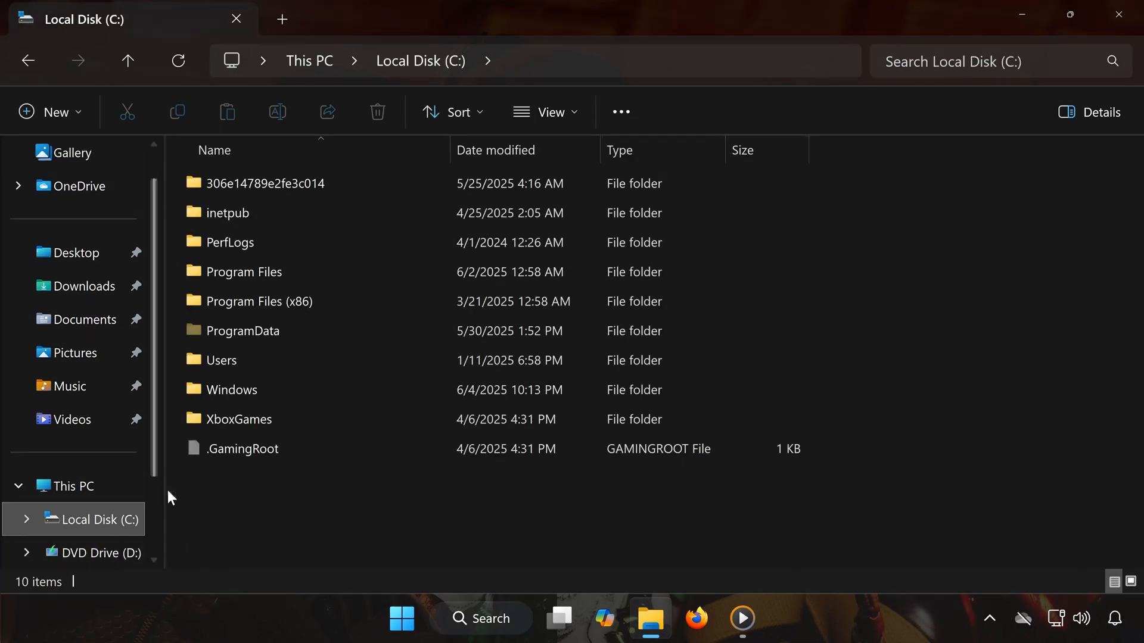
double_click(222, 360)
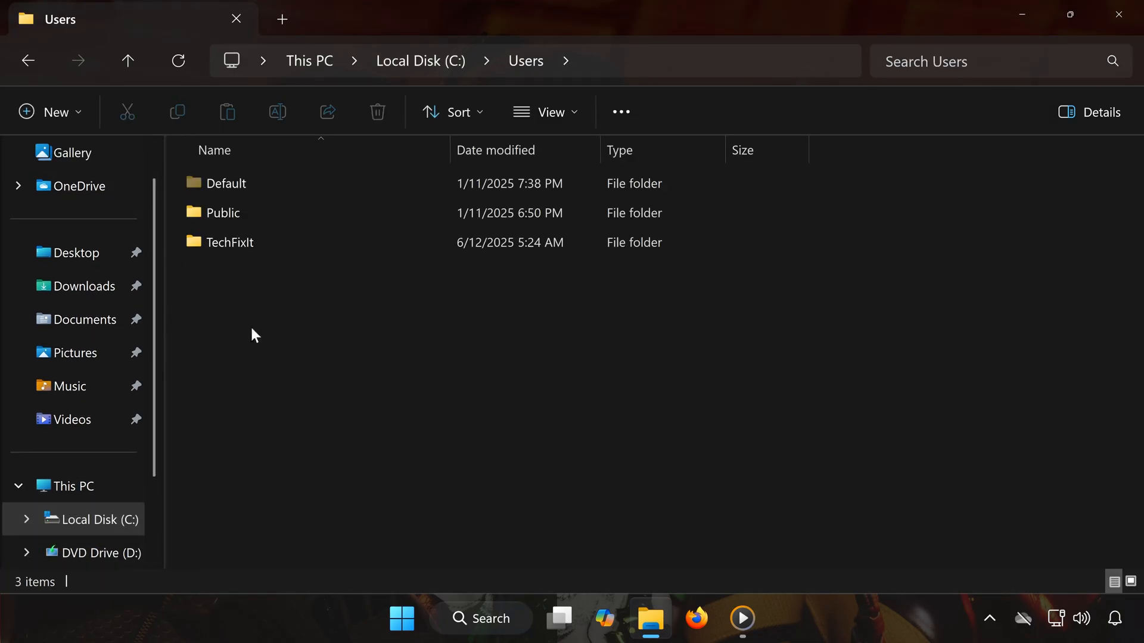
double_click(229, 241)
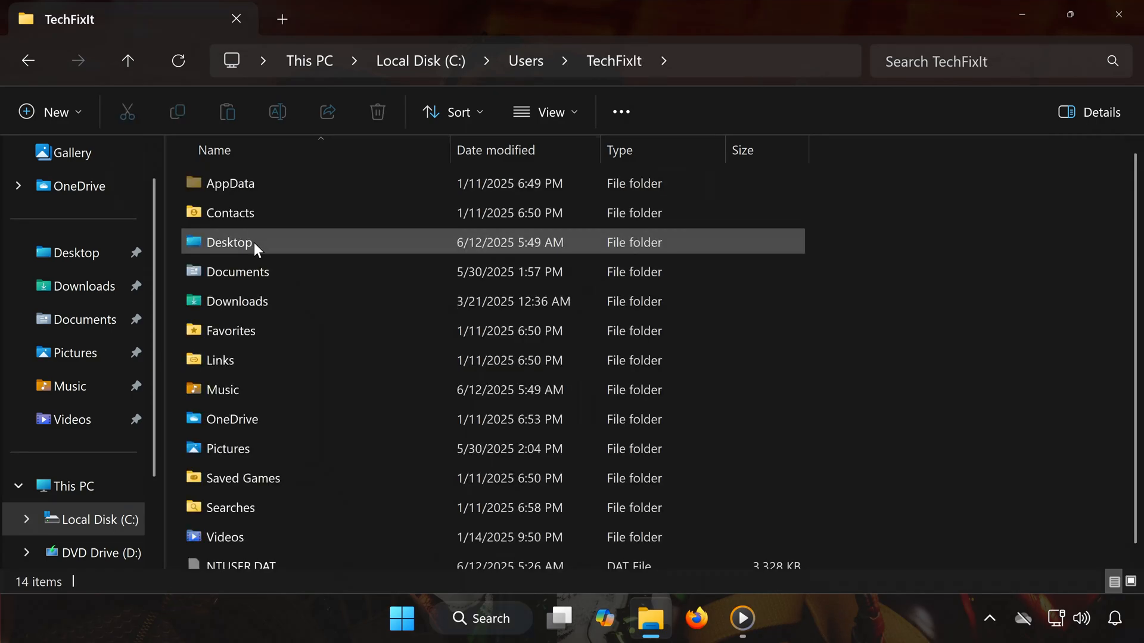
left_click(230, 183)
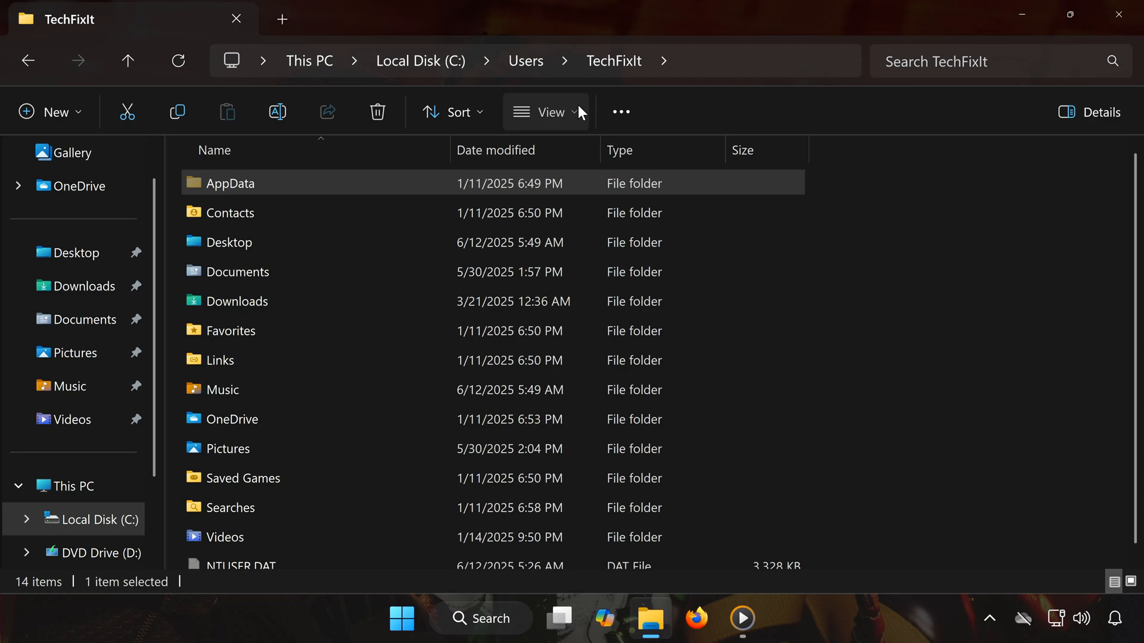
left_click(546, 112)
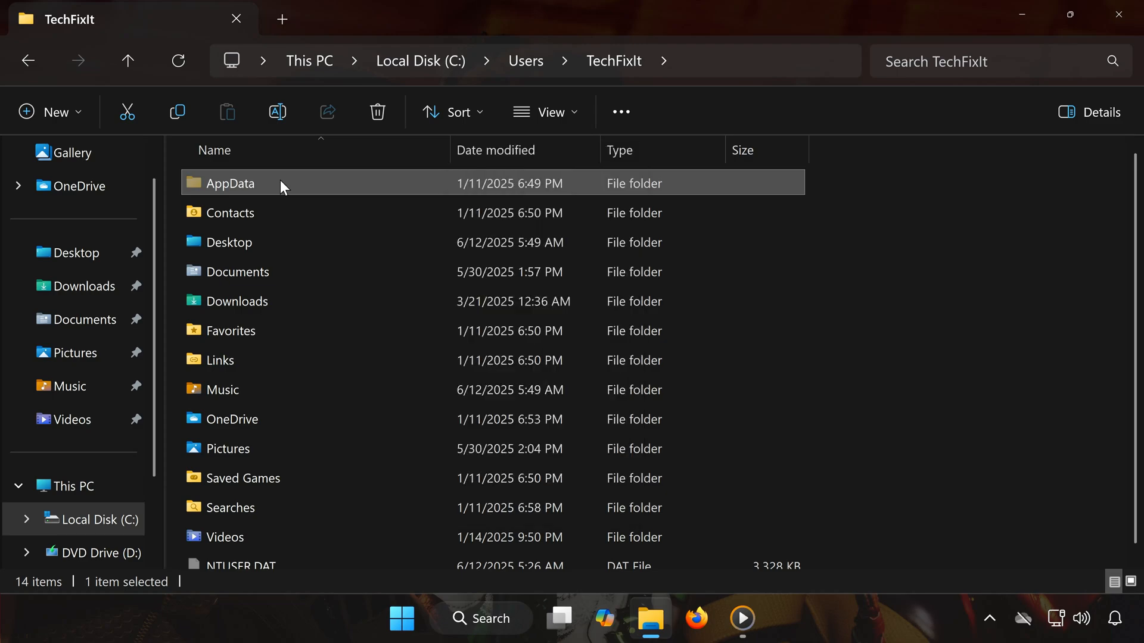
Navigate through AppData, Local, SB and Saved into the numbered SaveGames folder with the .sav files.
double_click(230, 184)
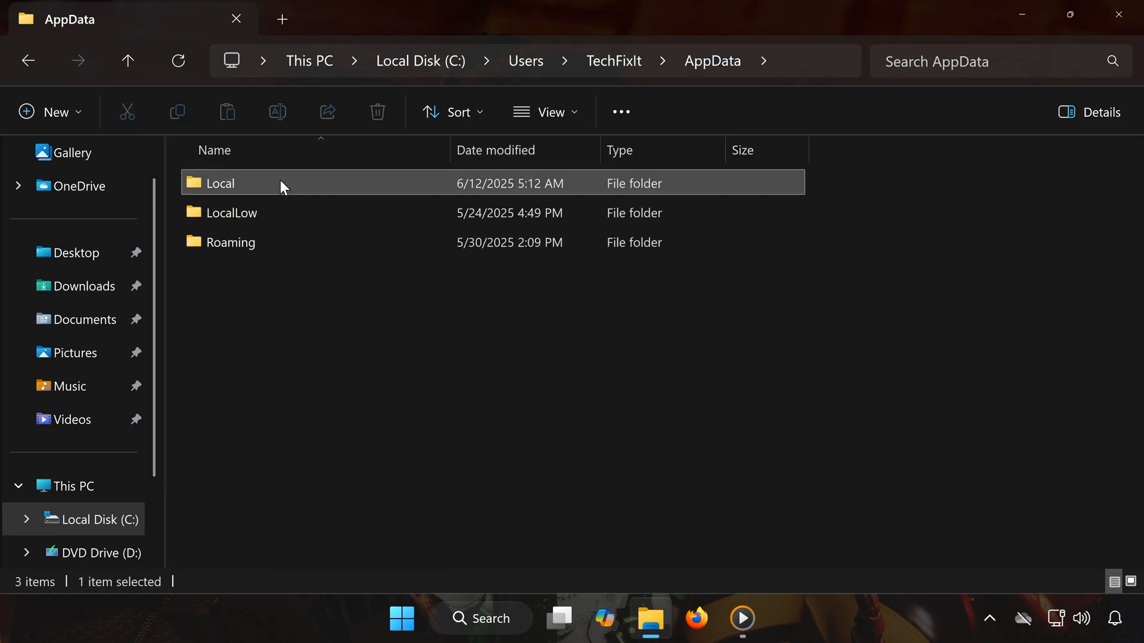
double_click(221, 184)
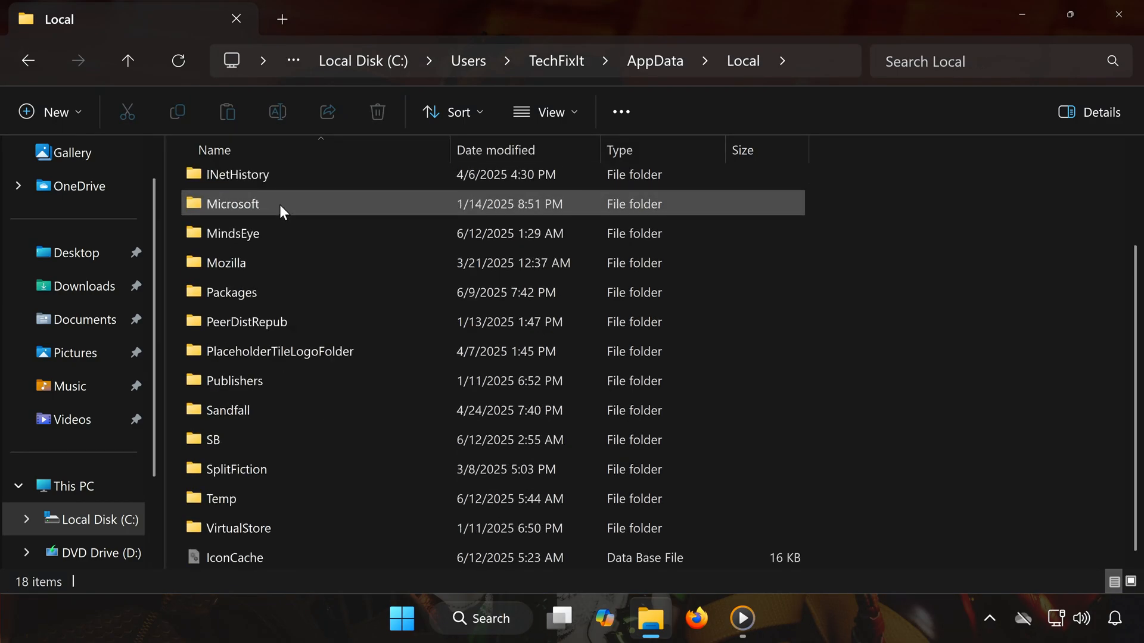
double_click(212, 439)
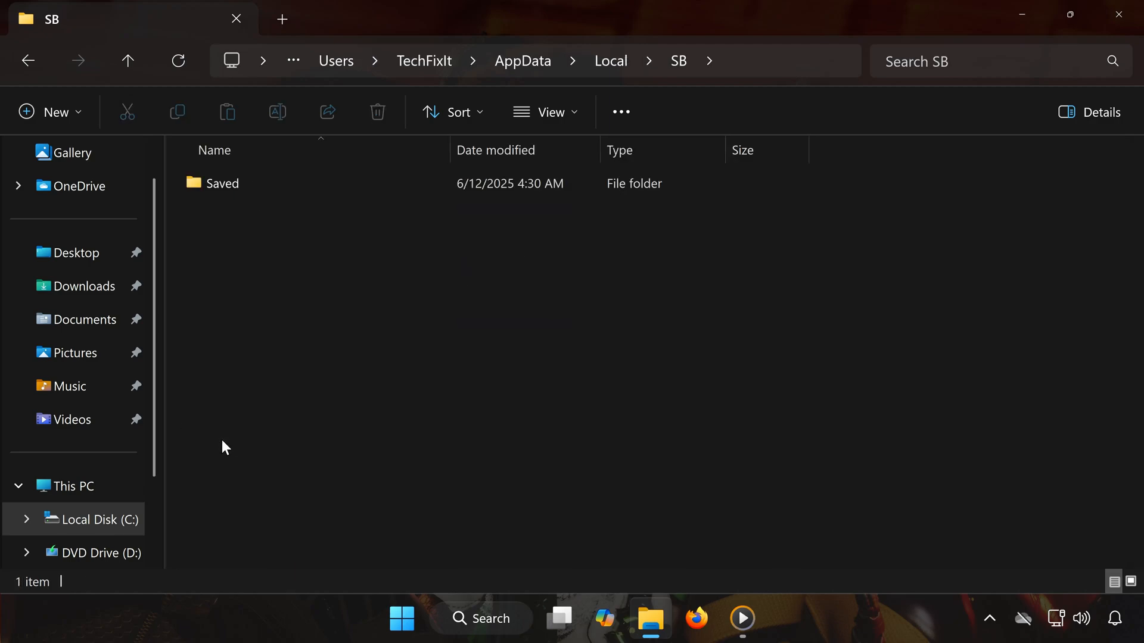
left_click(378, 112)
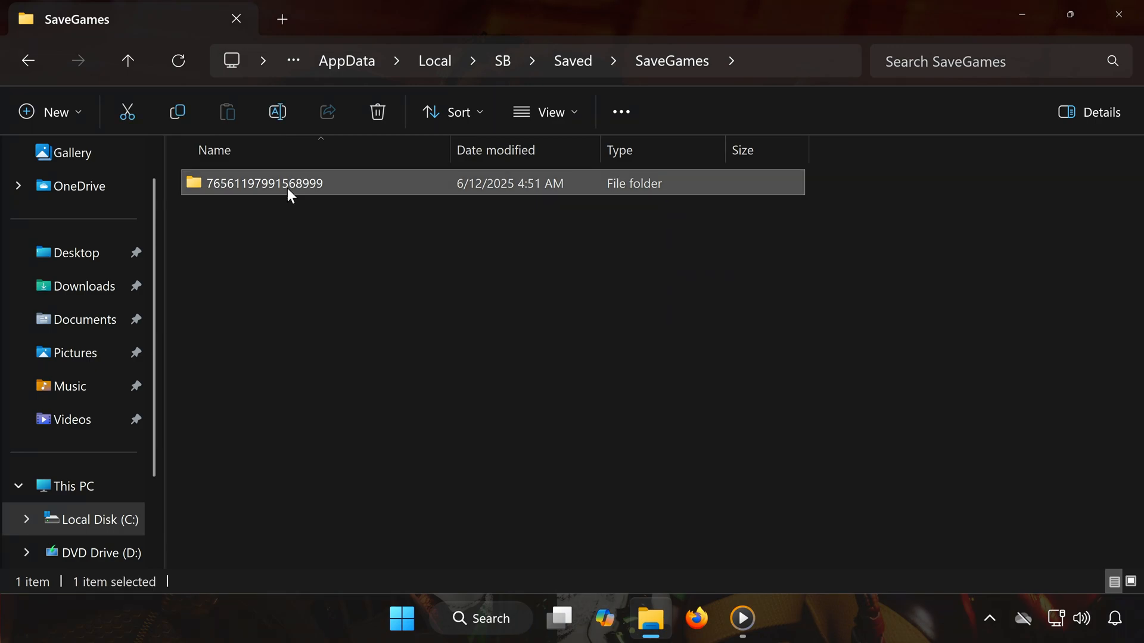
double_click(265, 184)
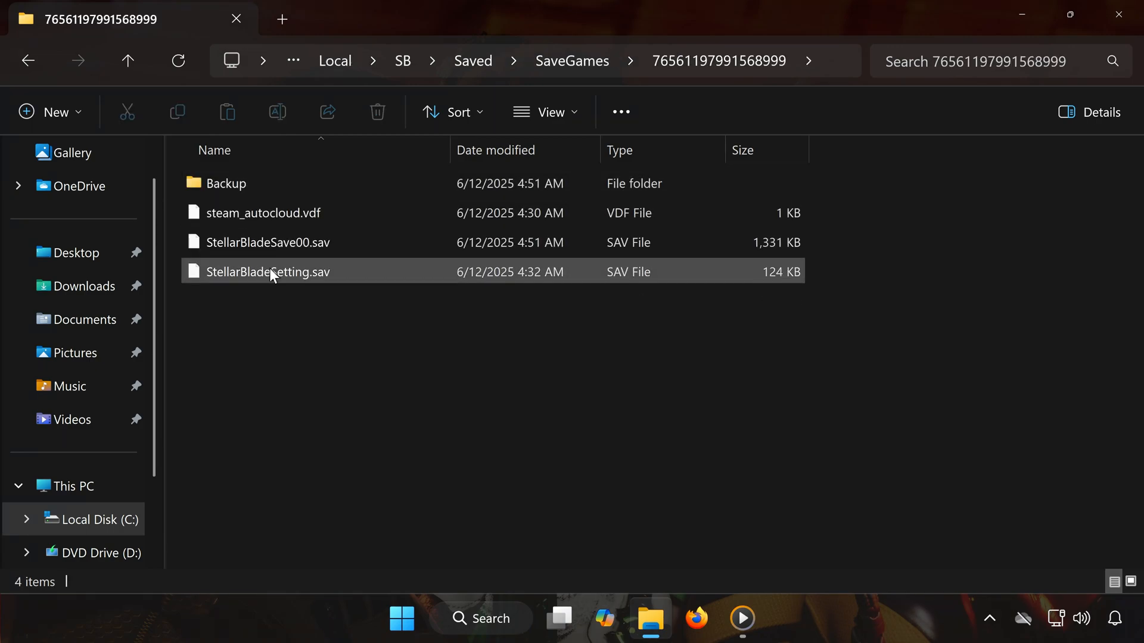
left_click(266, 241)
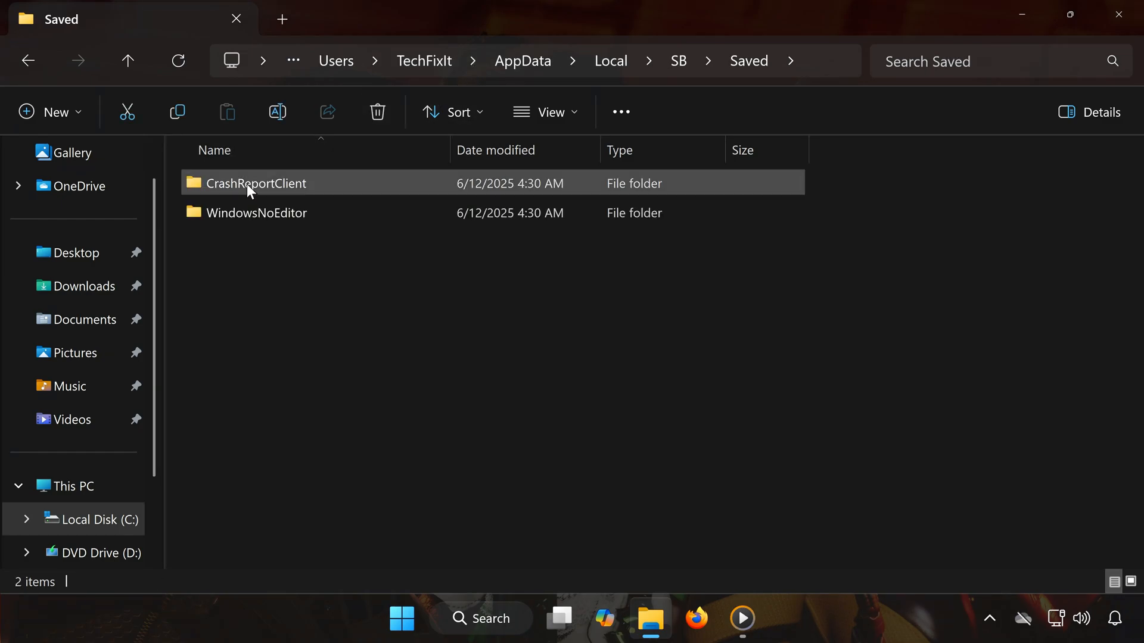
Enter the Config\WindowsNoEditor folder and select the GameUserSettings file.
double_click(257, 212)
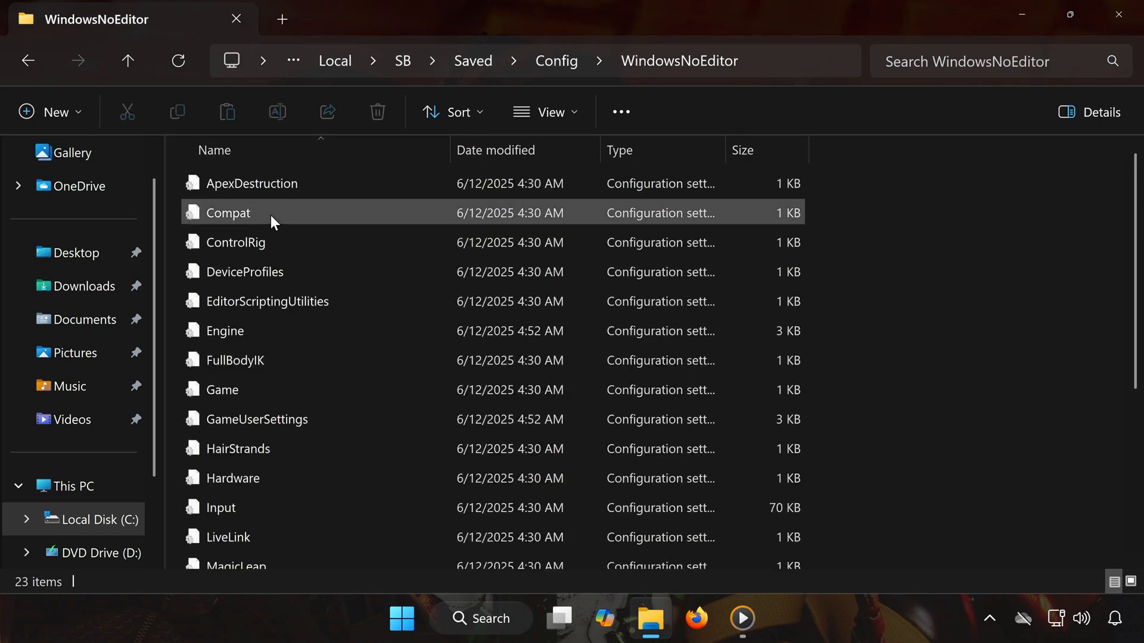
left_click(255, 419)
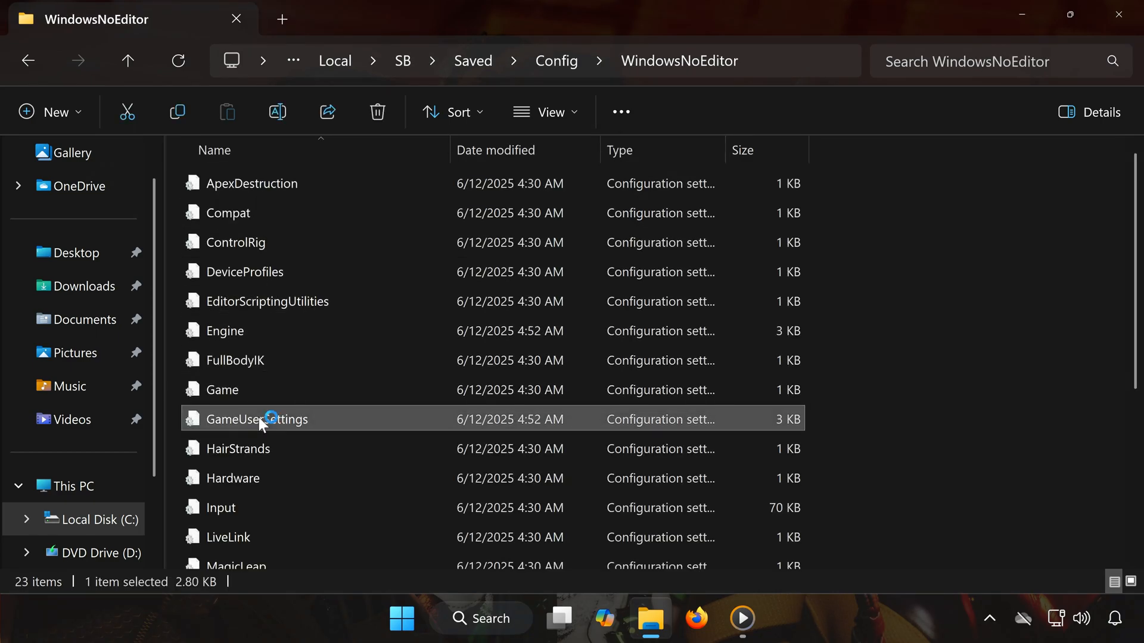
double_click(276, 418)
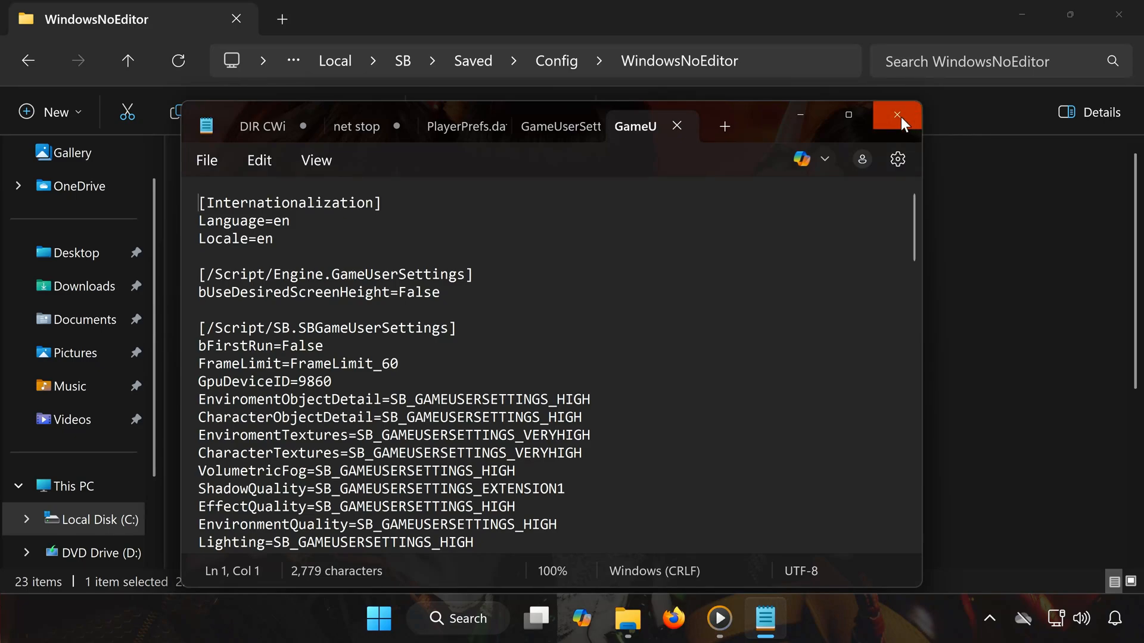
left_click(896, 115)
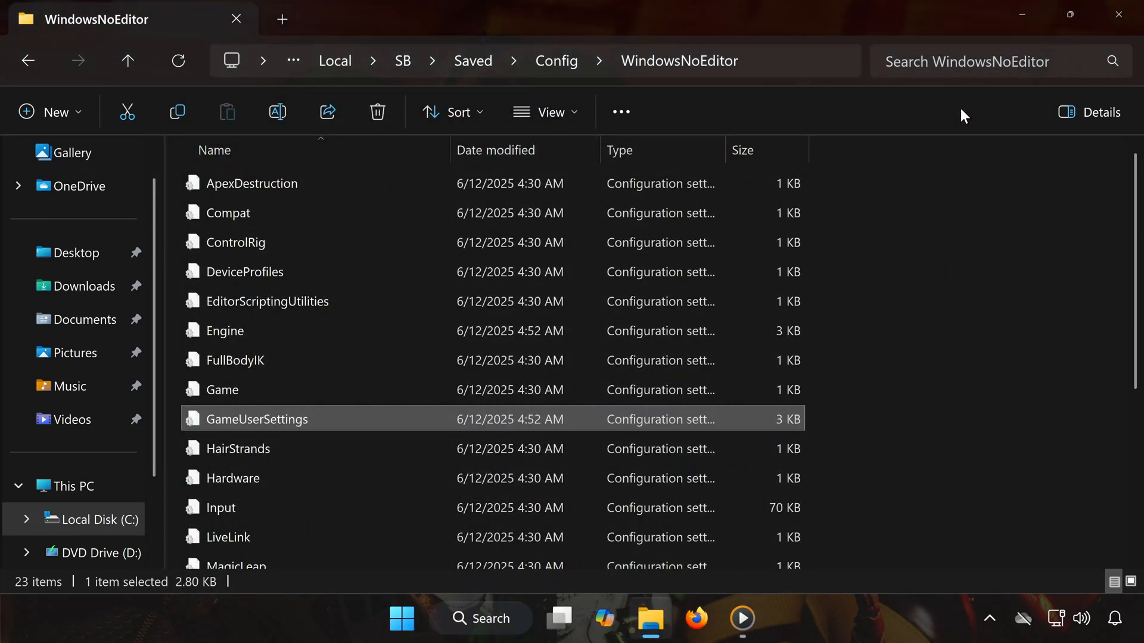